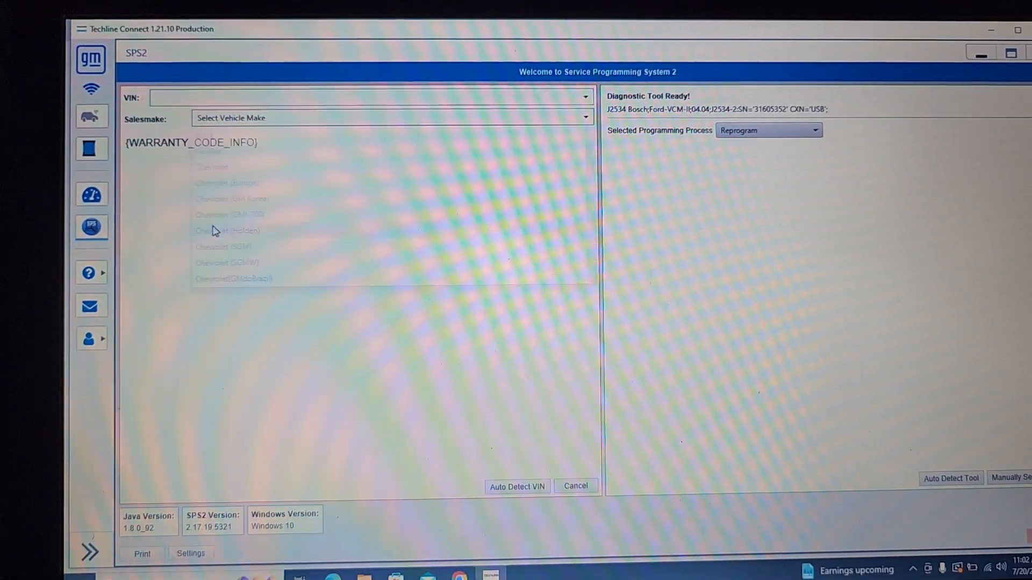
# Return to the Techline Connect dashboard showing the VIN-identified 2018 Silverado 1500 with the tool connected.
pyautogui.click(212, 167)
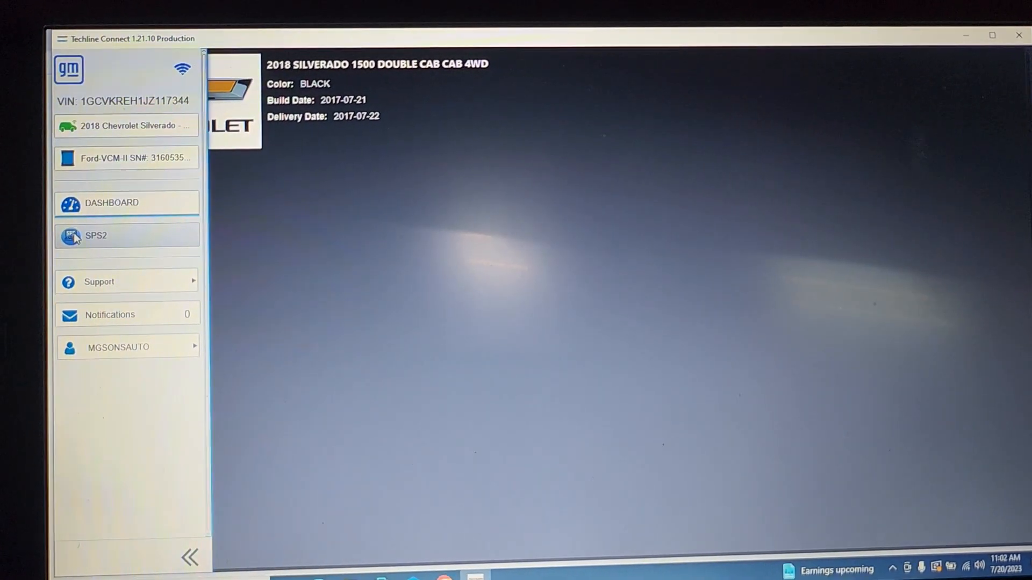
# Launch SPS2 from the sidebar with the Silverado's VIN loaded and Replace and Reprogram selected.
pyautogui.click(95, 236)
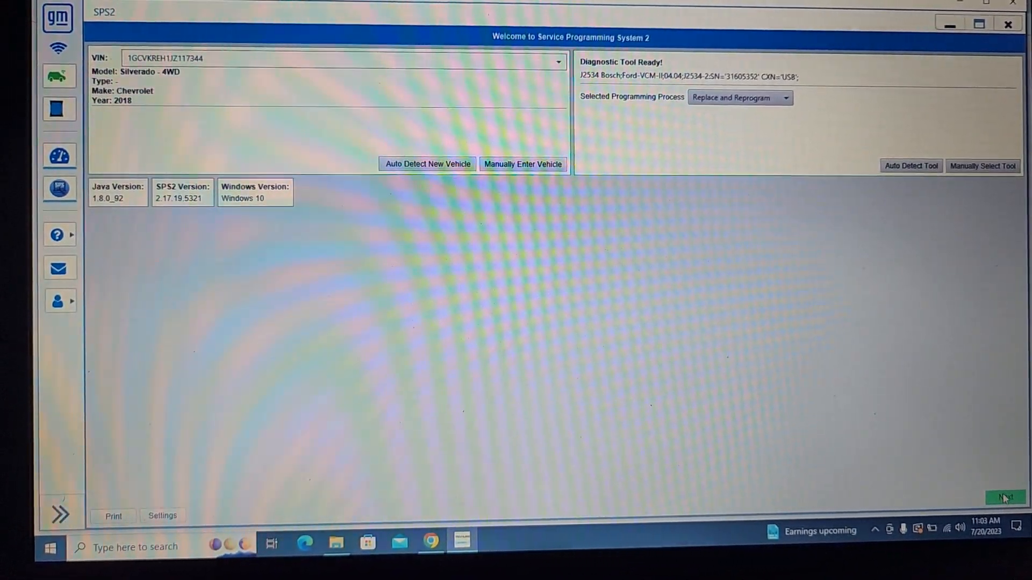
# Advance to the supported controllers list and move on to the transmission configuration question.
pyautogui.click(1004, 497)
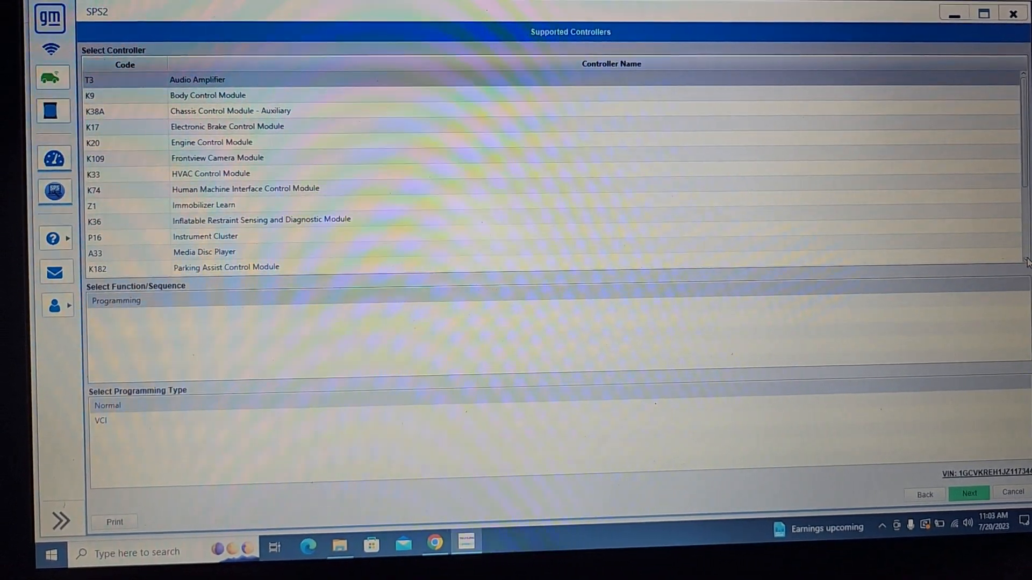
pyautogui.scroll(-3)
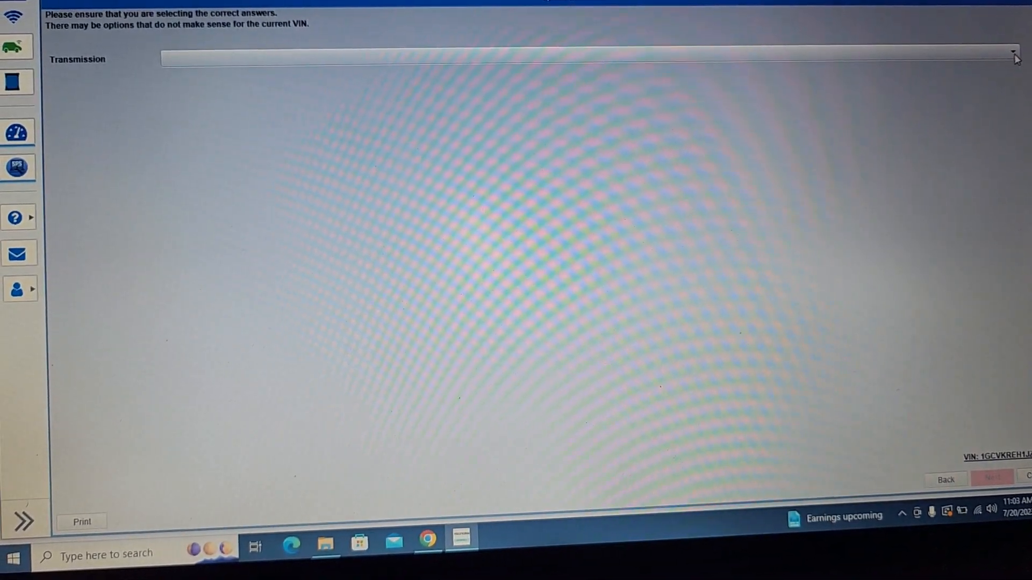
# Reveal the Transmission choices: Without RPO M5U, 8-speed automatic (RPO M5U), or No Available Option.
pyautogui.click(1013, 58)
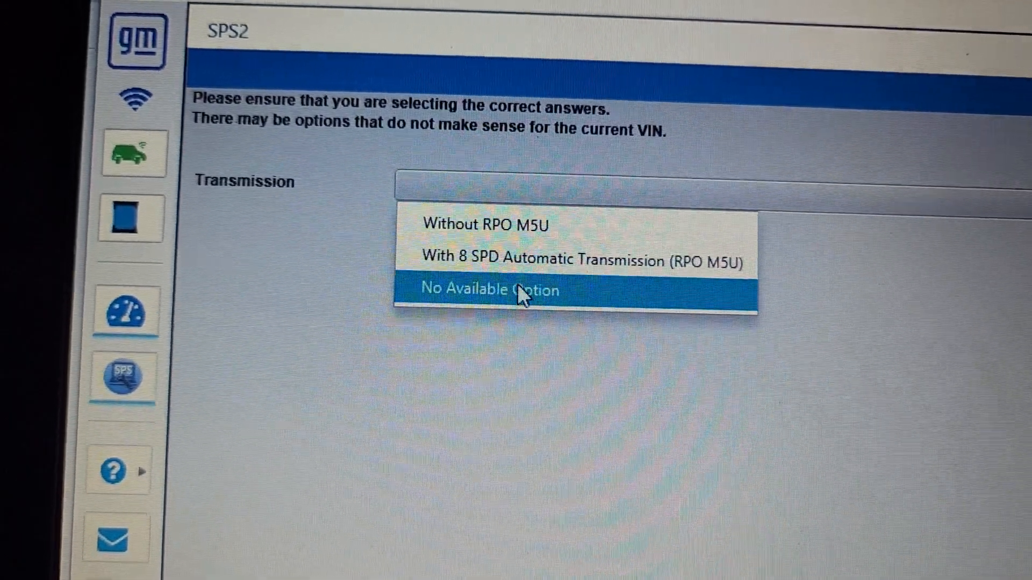
# Choose No Available Option, answer Yes to the 'configuration not supported' warning, and list the choices again.
pyautogui.click(490, 289)
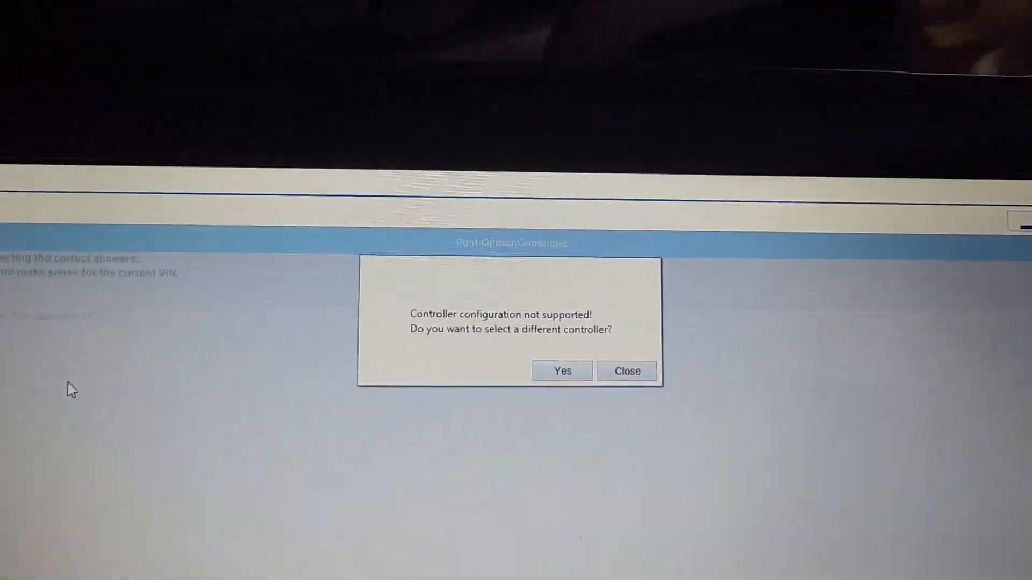
pyautogui.moveTo(30, 247)
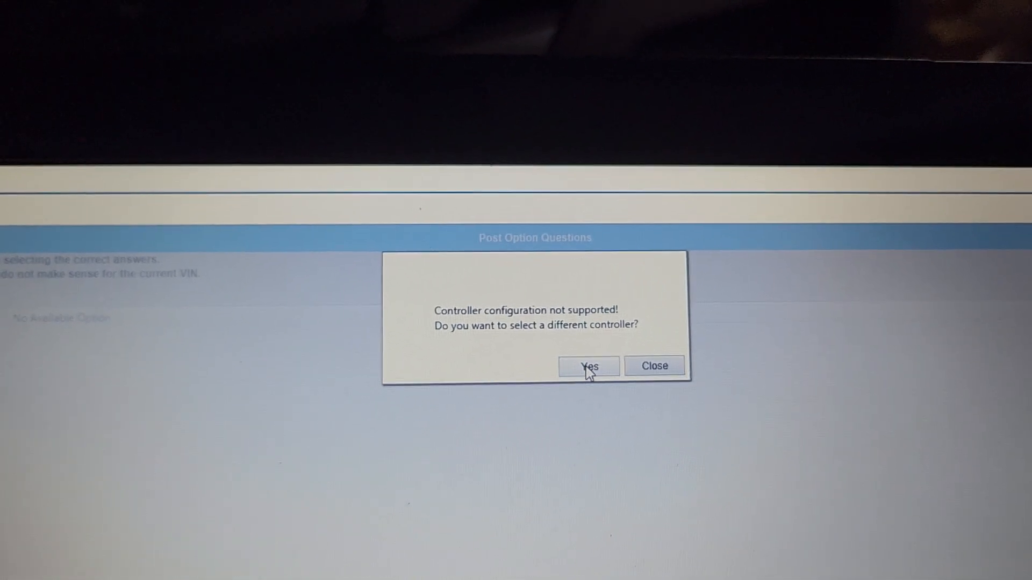
pyautogui.click(587, 366)
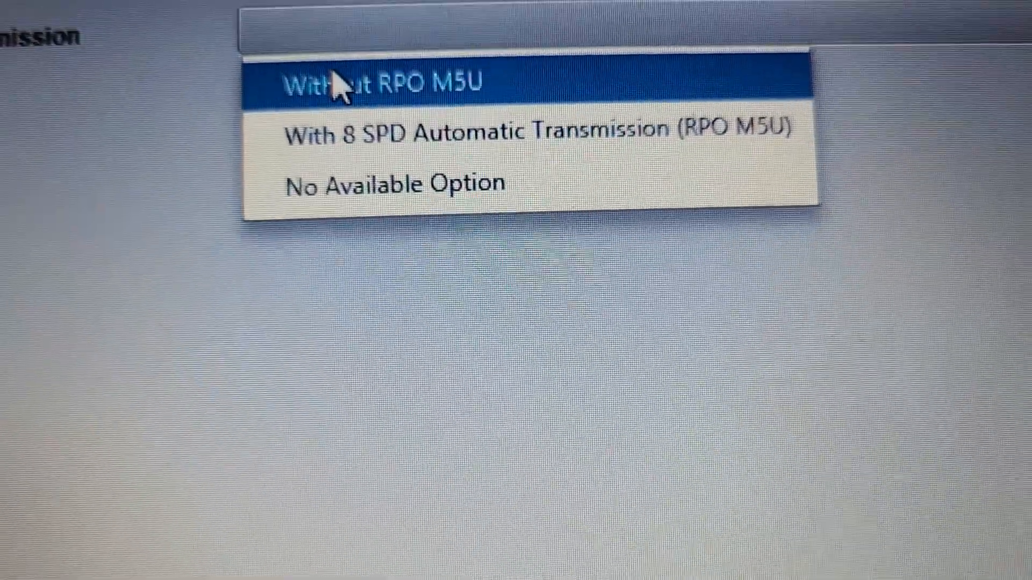
# Set the transmission to Without RPO M5U and continue to the VIN slot usage warning.
pyautogui.click(342, 84)
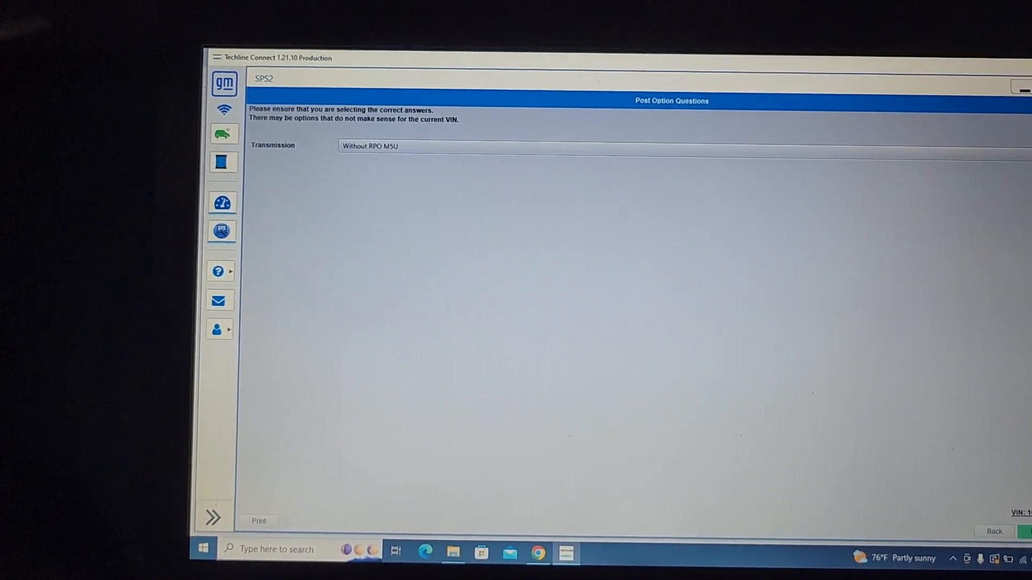
pyautogui.click(994, 531)
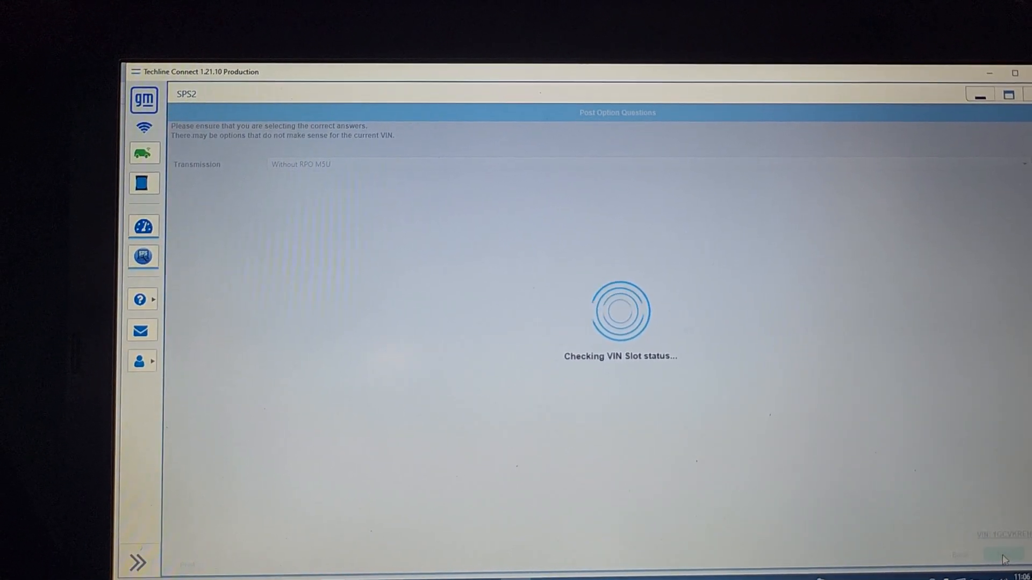
pyautogui.click(1001, 564)
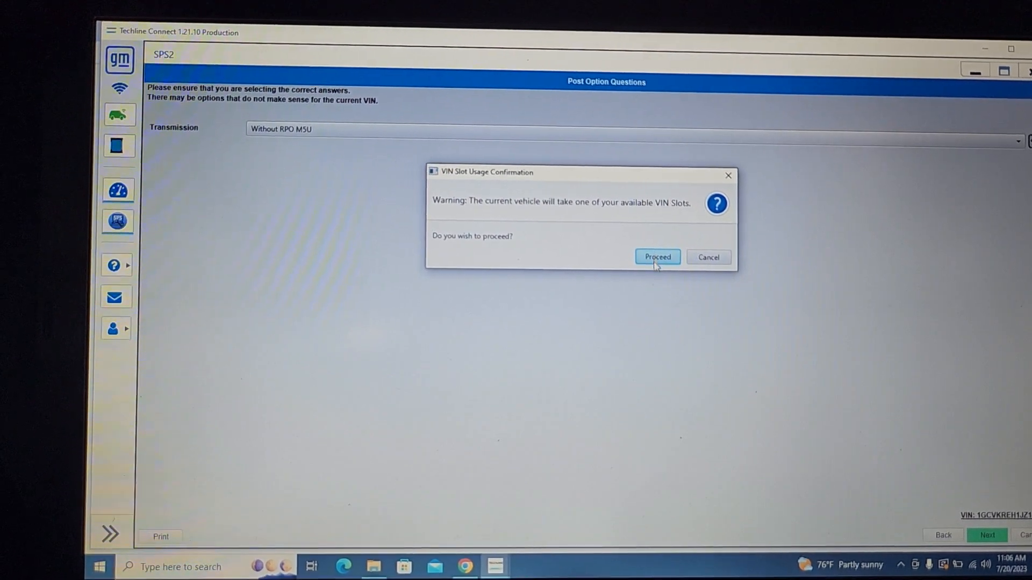
# Proceed with the VIN slot, accept the four TCM calibrations, and start programming from the Summary.
pyautogui.click(656, 257)
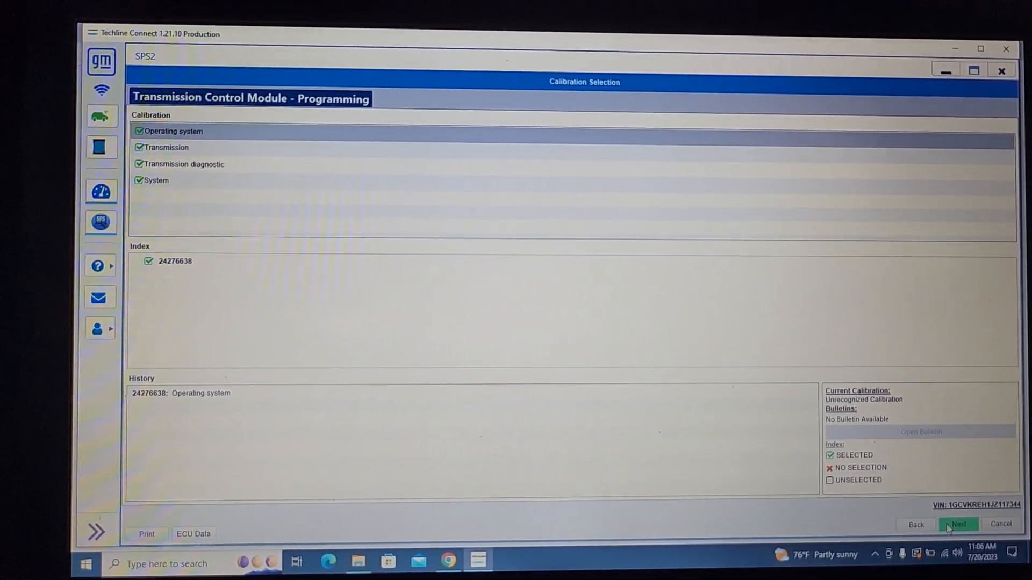
pyautogui.click(956, 525)
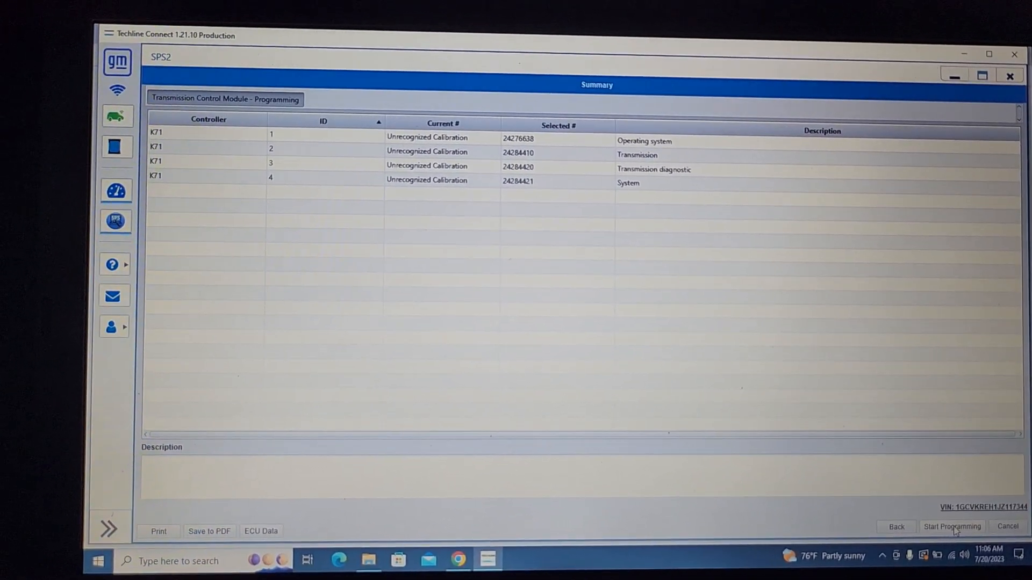
pyautogui.click(951, 527)
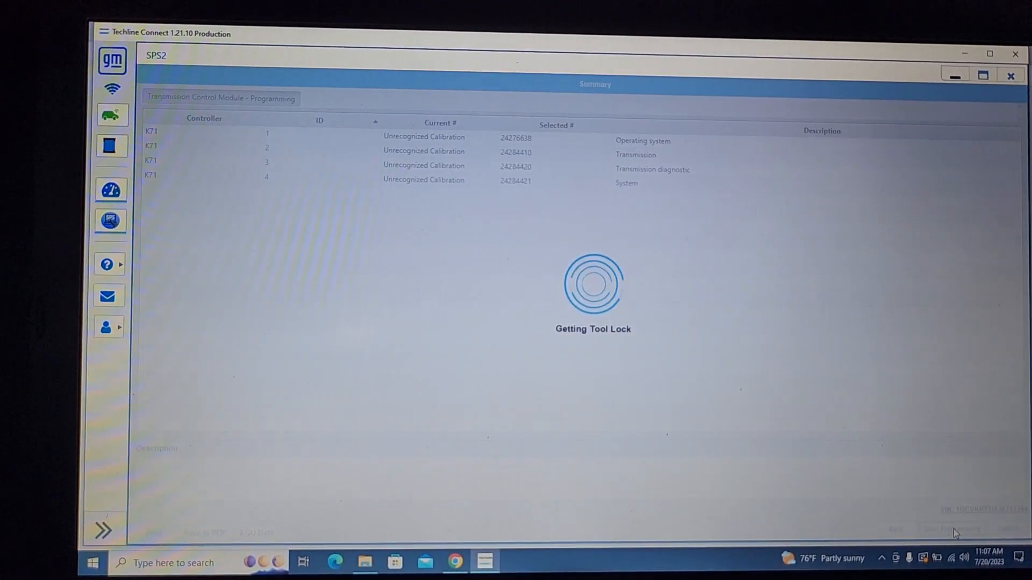